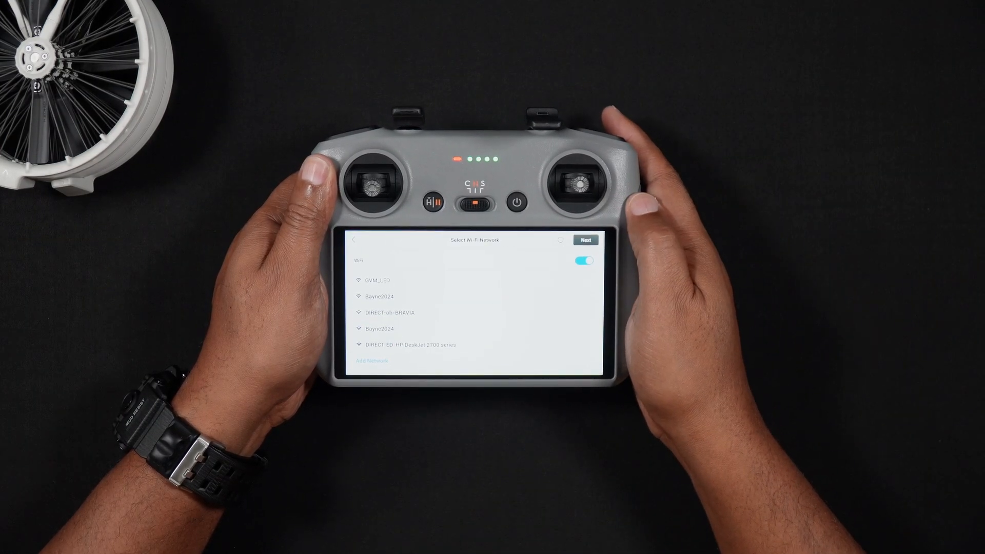
# Join the Bayne2024 home network by entering its Wi-Fi password
pyautogui.click(380, 295)
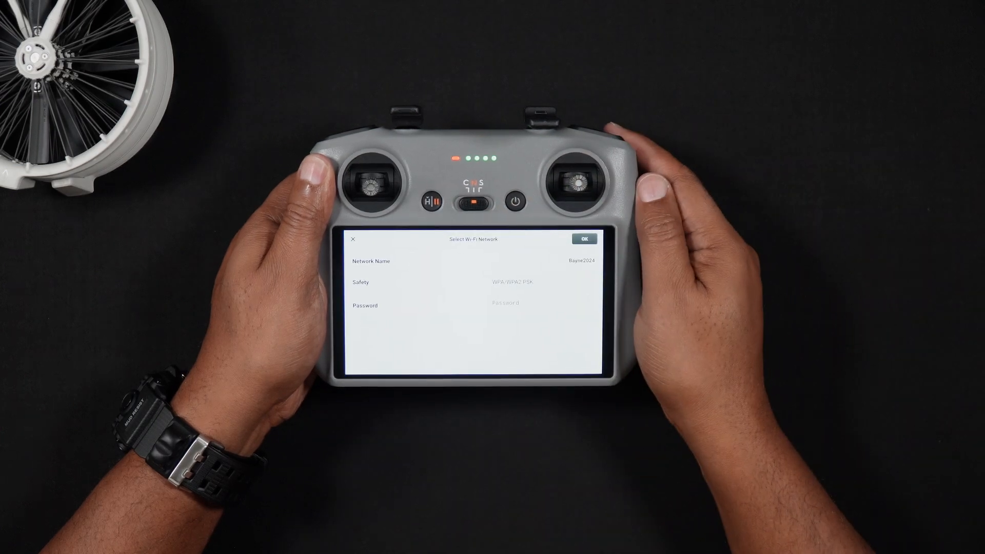
pyautogui.click(505, 303)
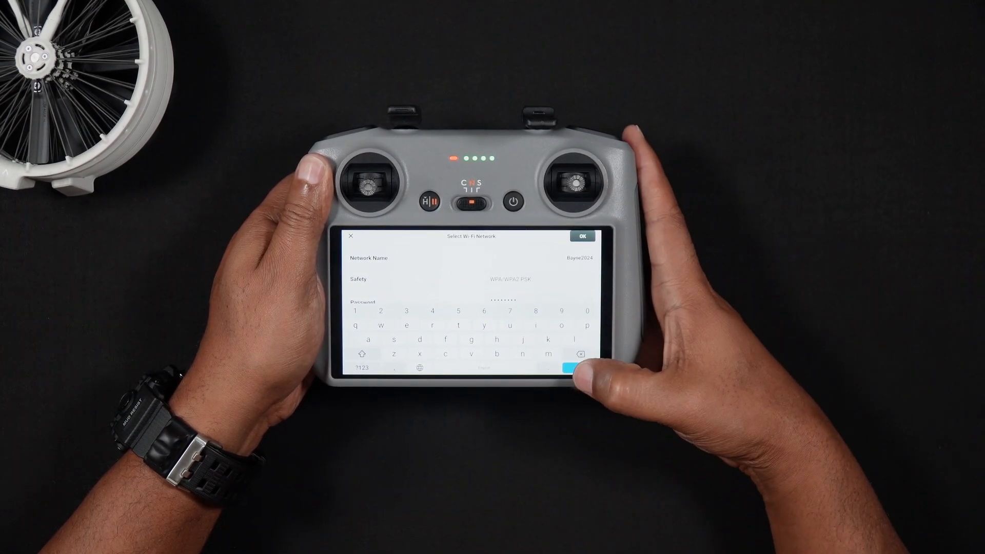
pyautogui.click(578, 369)
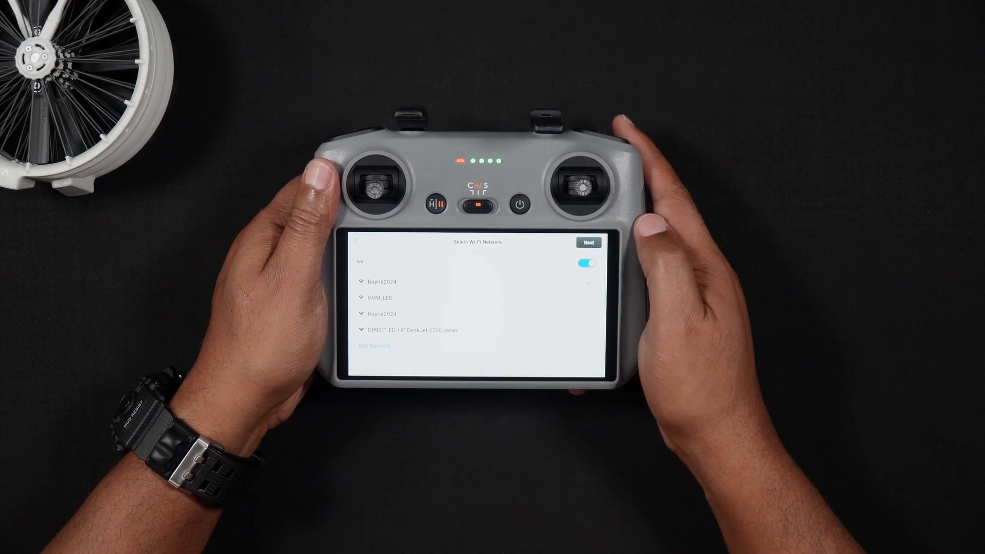
# Continue past Wi-Fi and pick Eastern Time in the Time Zone list, replacing Beijing
pyautogui.click(588, 242)
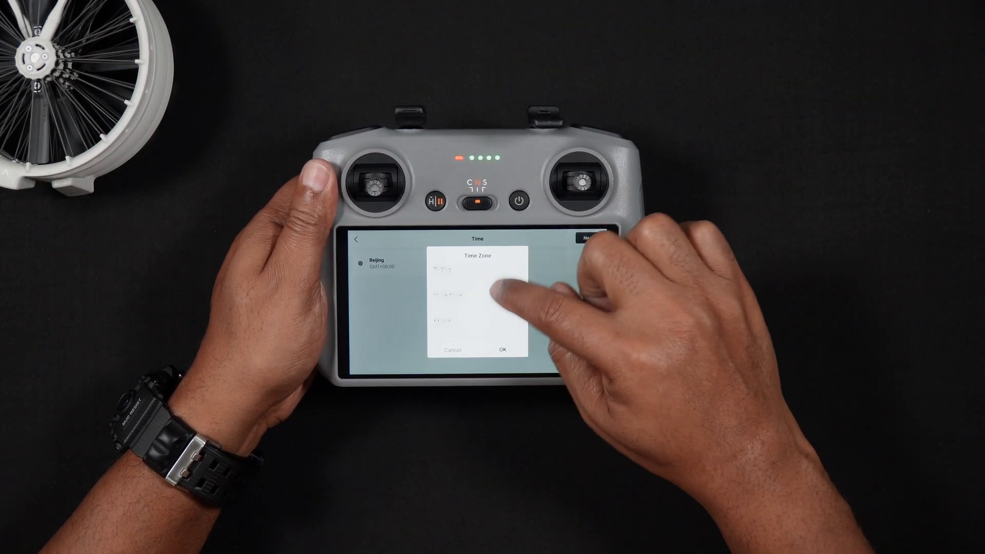
pyautogui.scroll(-3)
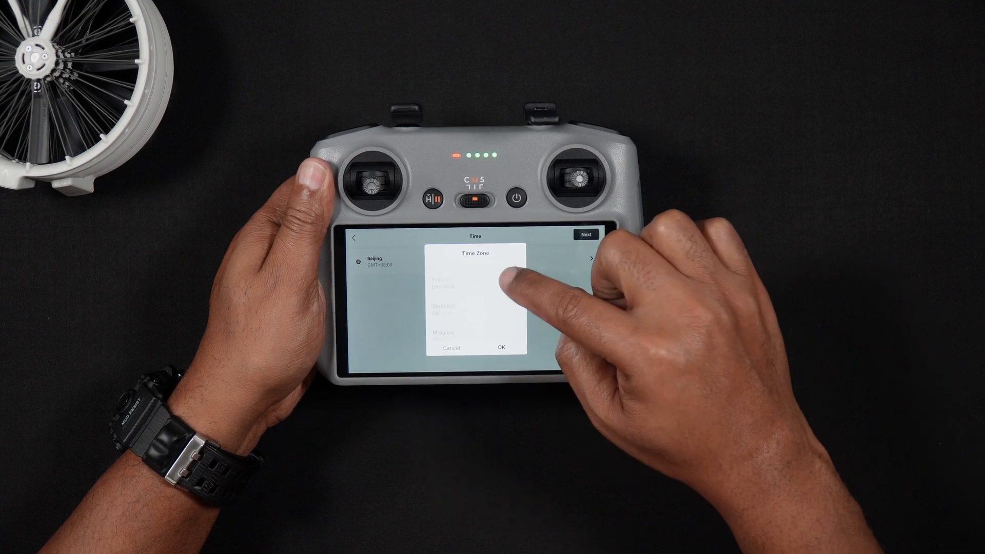
pyautogui.scroll(-3)
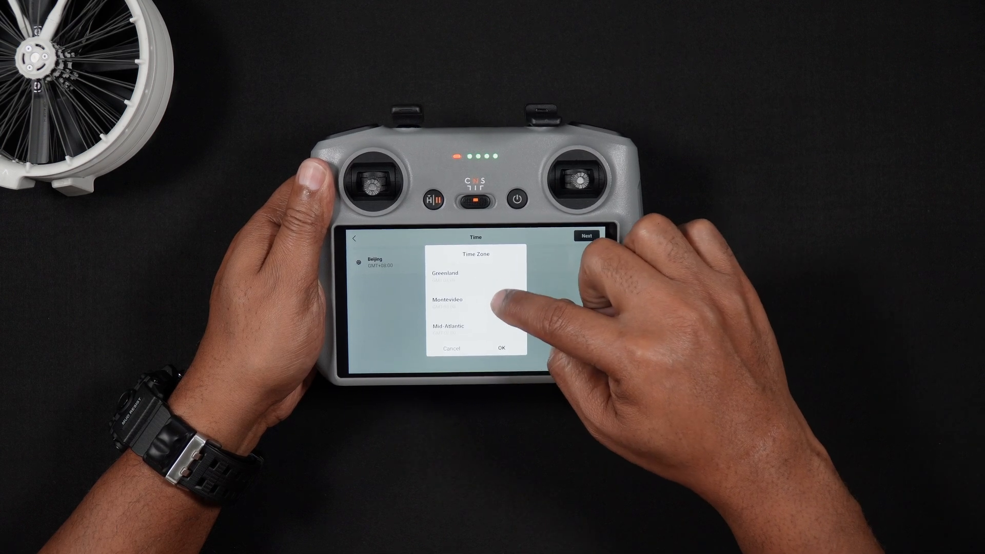
pyautogui.scroll(-3)
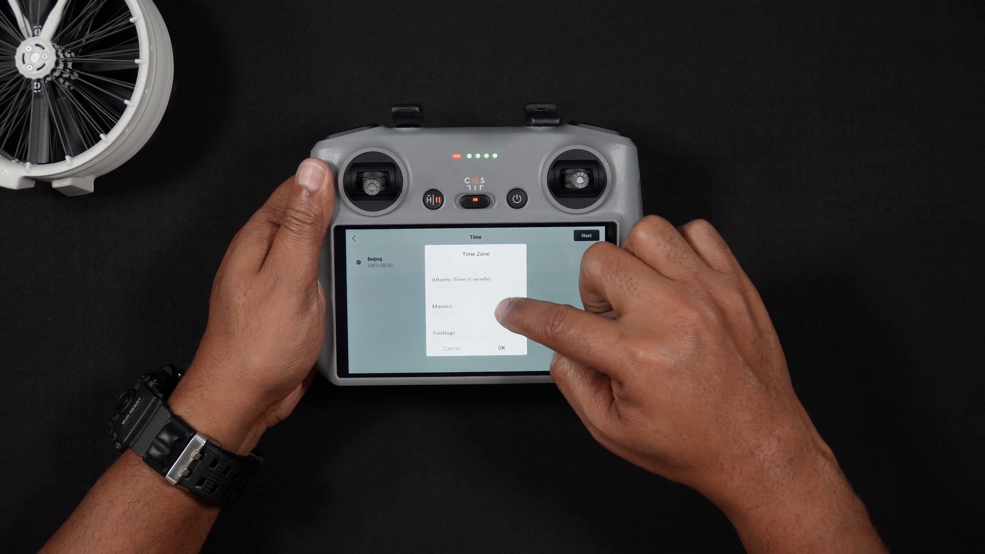
pyautogui.scroll(3)
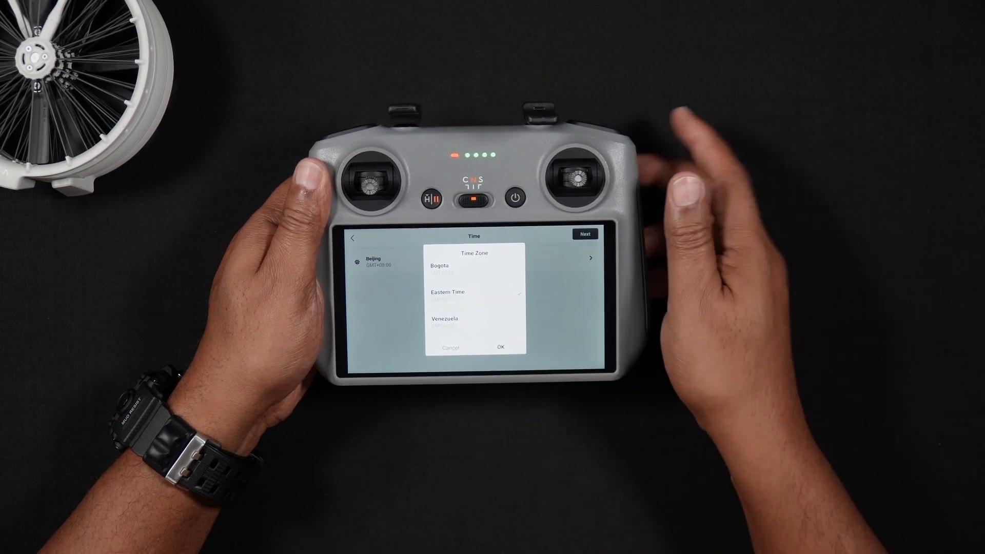
pyautogui.click(500, 347)
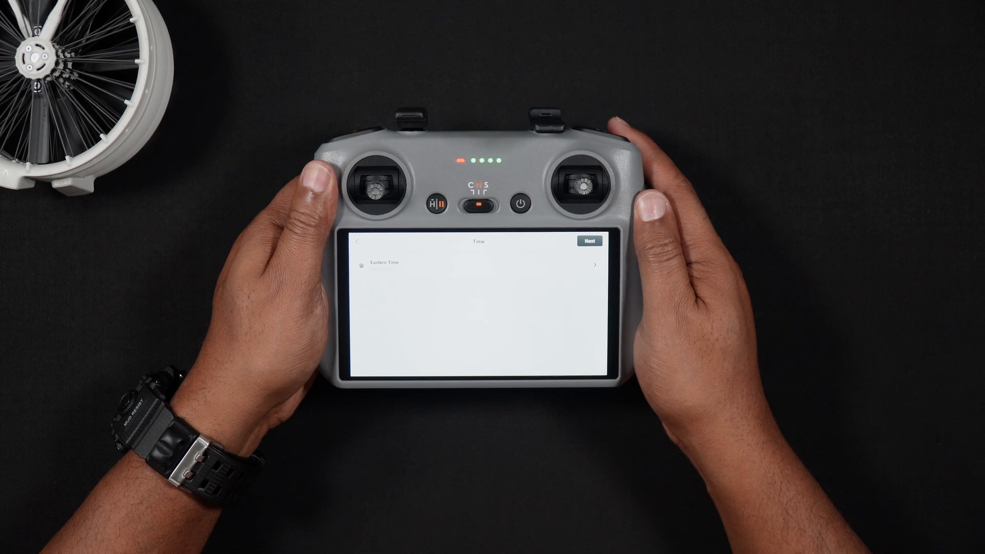
# Accept Eastern Time and continue to the DJI Fly Profile page, not logged in
pyautogui.click(588, 240)
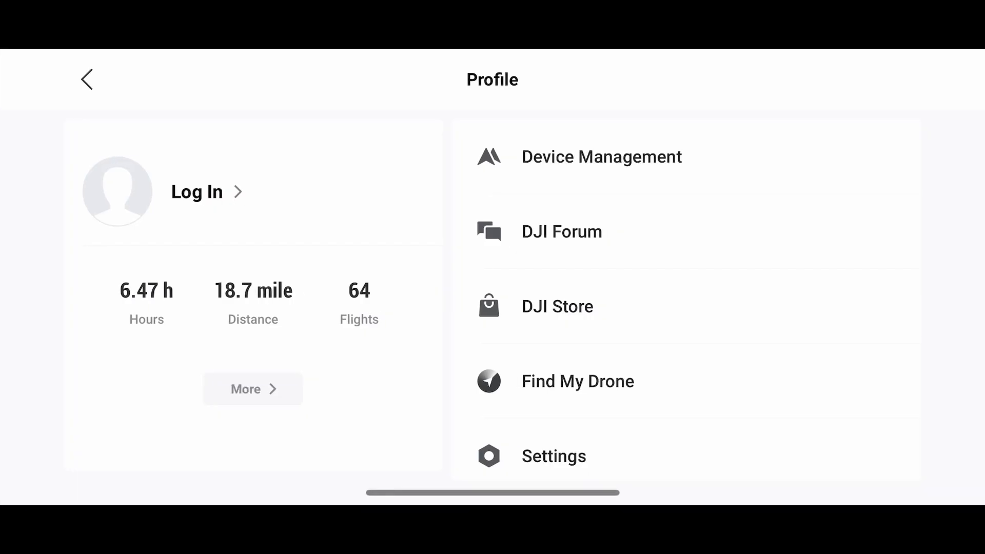
# Begin DJI account sign-up with an email, agree to the terms and reach the password step
pyautogui.click(197, 192)
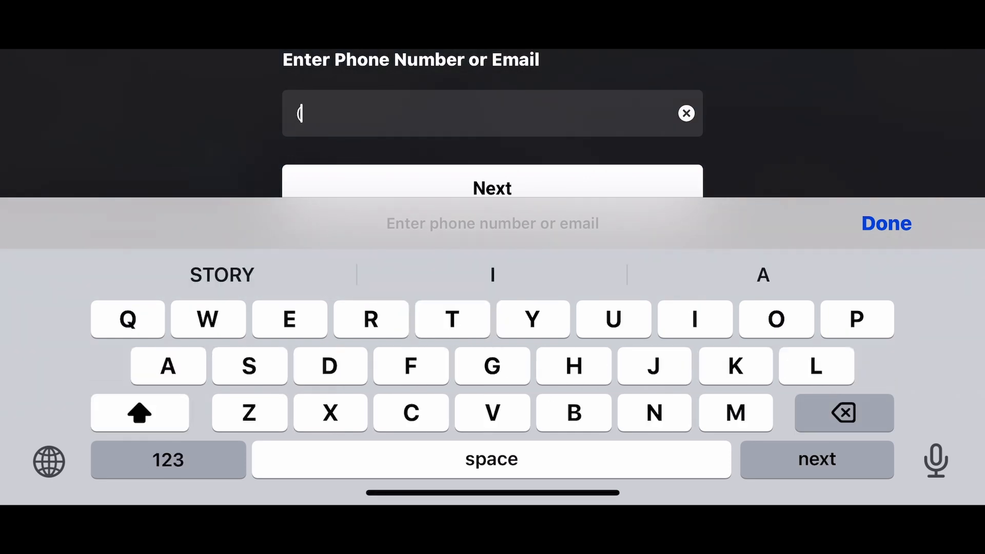
pyautogui.click(167, 459)
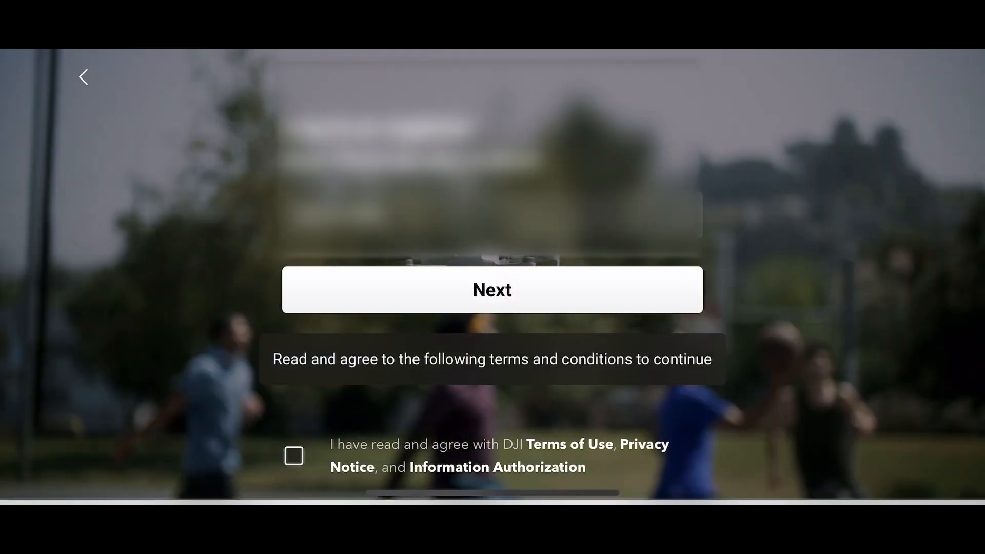
pyautogui.click(293, 455)
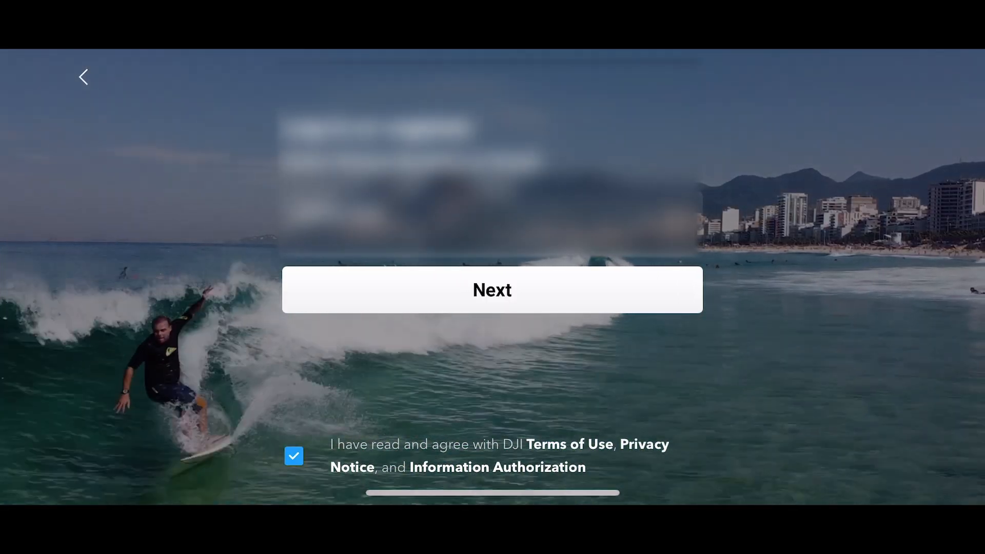
pyautogui.click(491, 289)
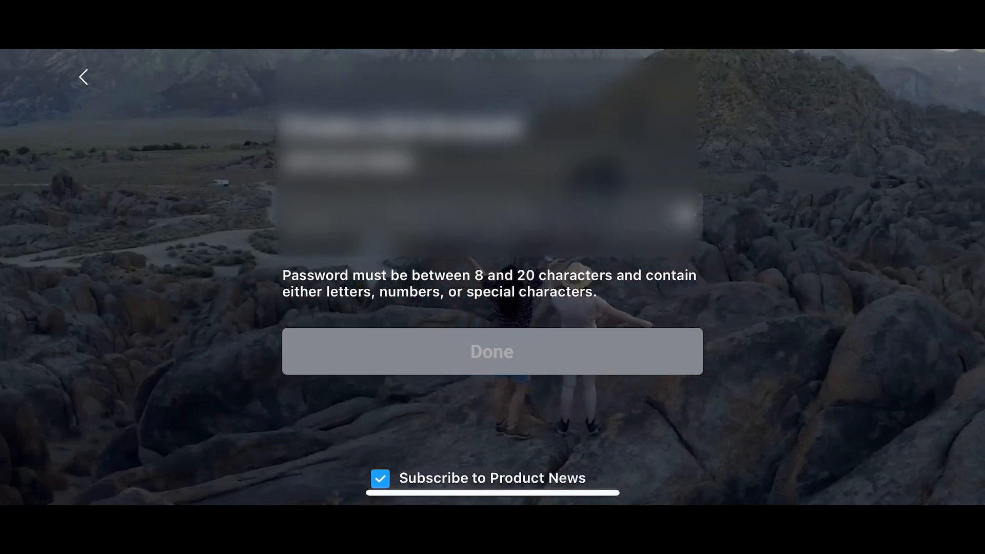